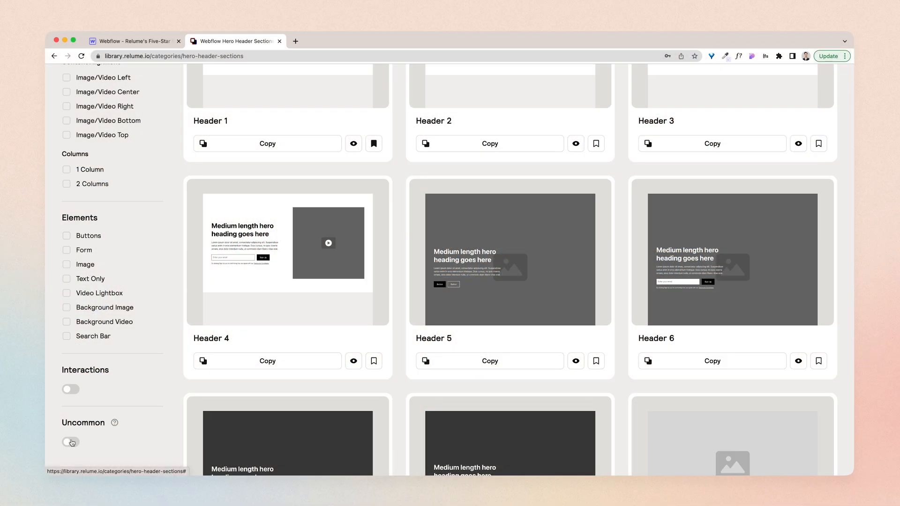
Step: Filter the hero header sections to Uncommon, leaving Header 75 and Header 76
left_click(71, 442)
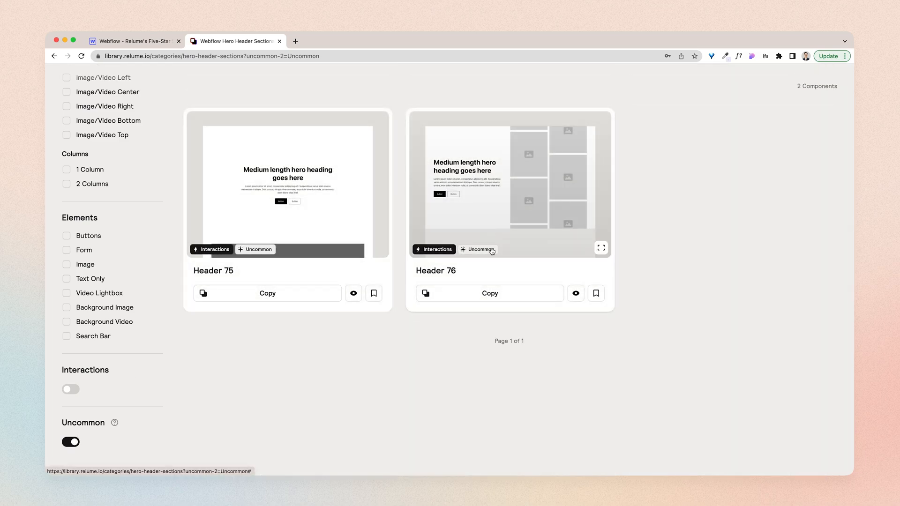
left_click(133, 40)
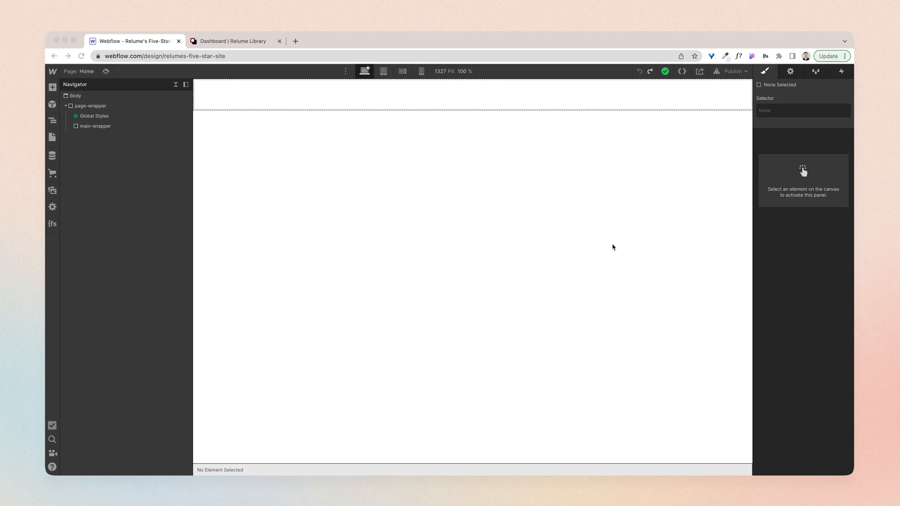
mouse_move(60, 139)
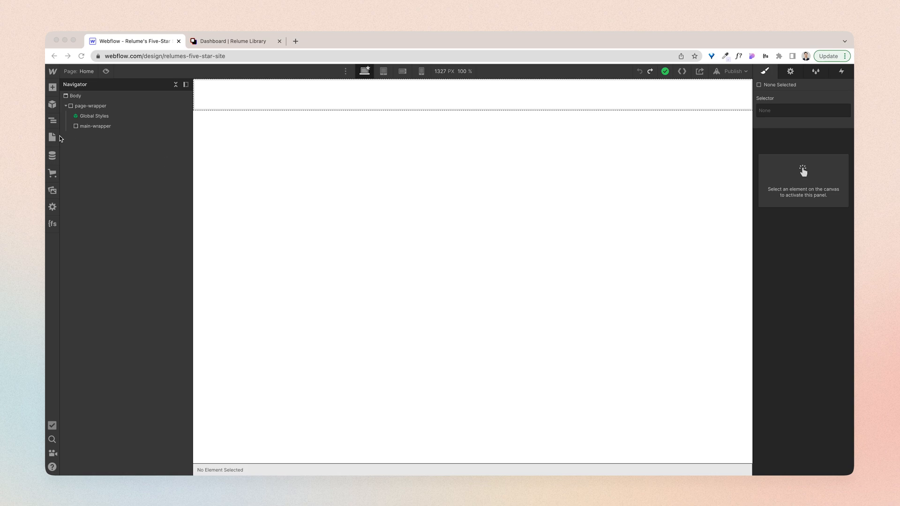
mouse_move(156, 166)
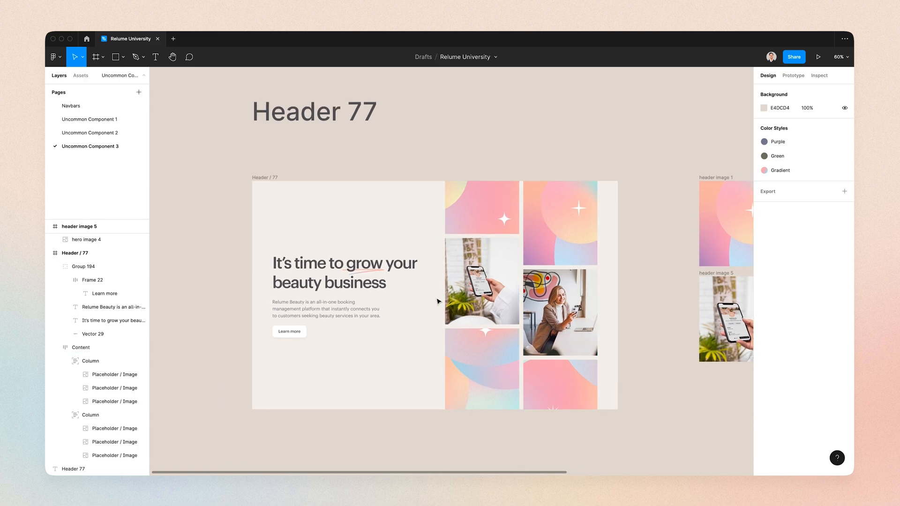
Step: Navigate the Relume Library to the Hero Header Sections category
left_click(229, 40)
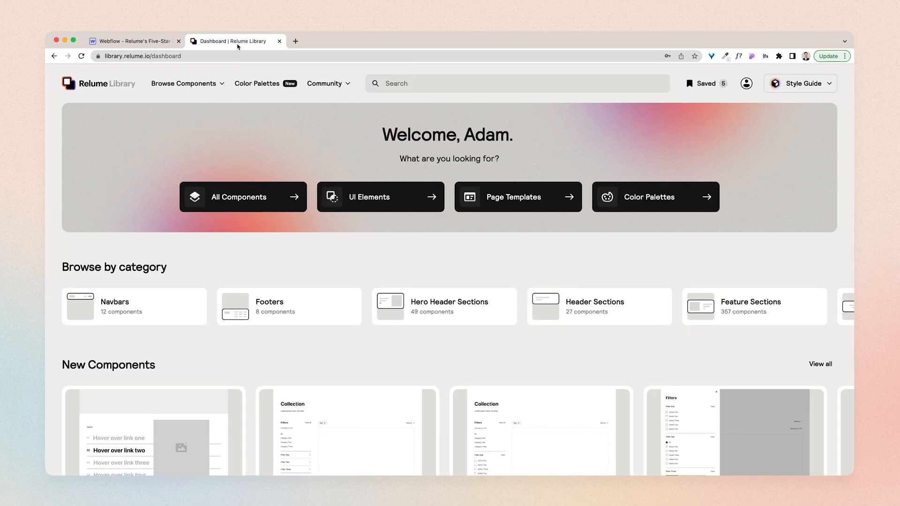
left_click(184, 84)
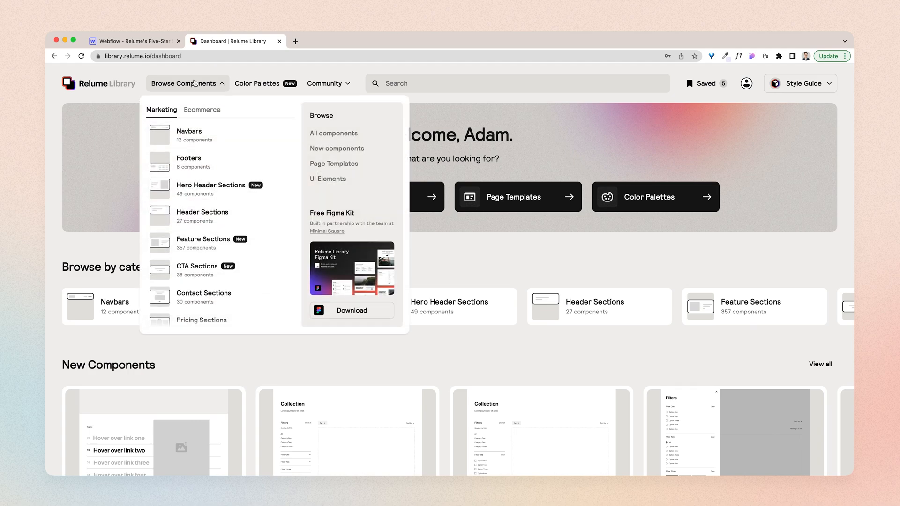
left_click(211, 188)
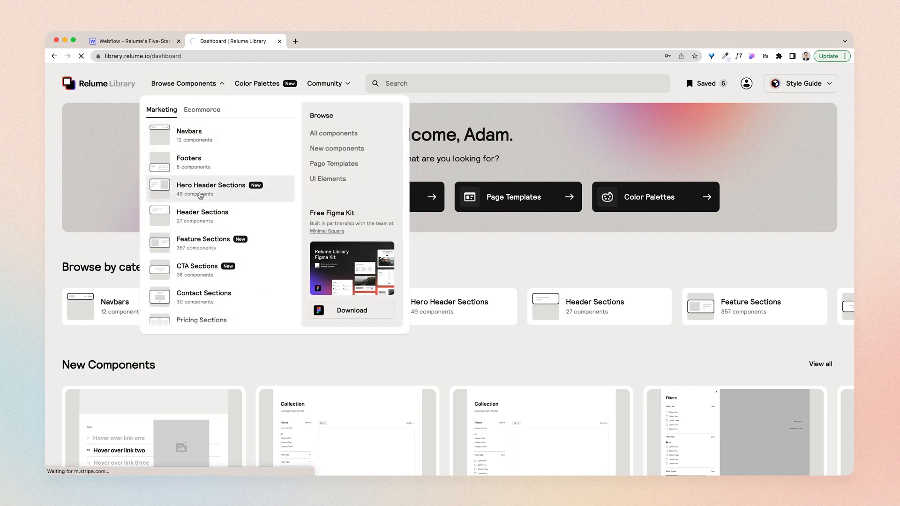
left_click(211, 185)
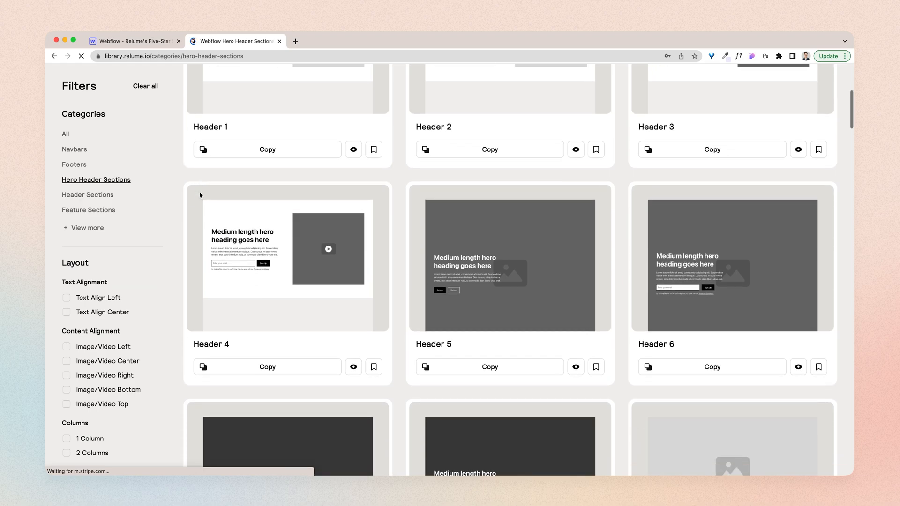
Step: Filter to Uncommon components and copy Header 76
left_click(70, 441)
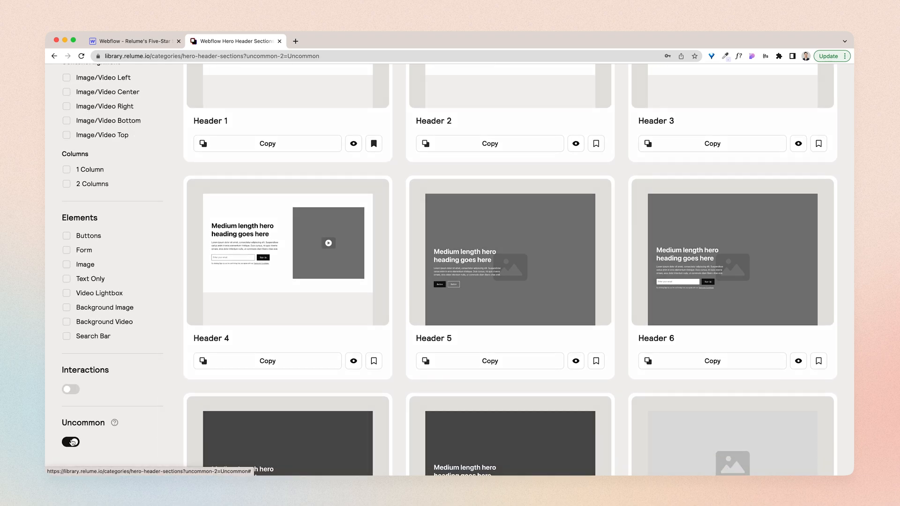
left_click(70, 441)
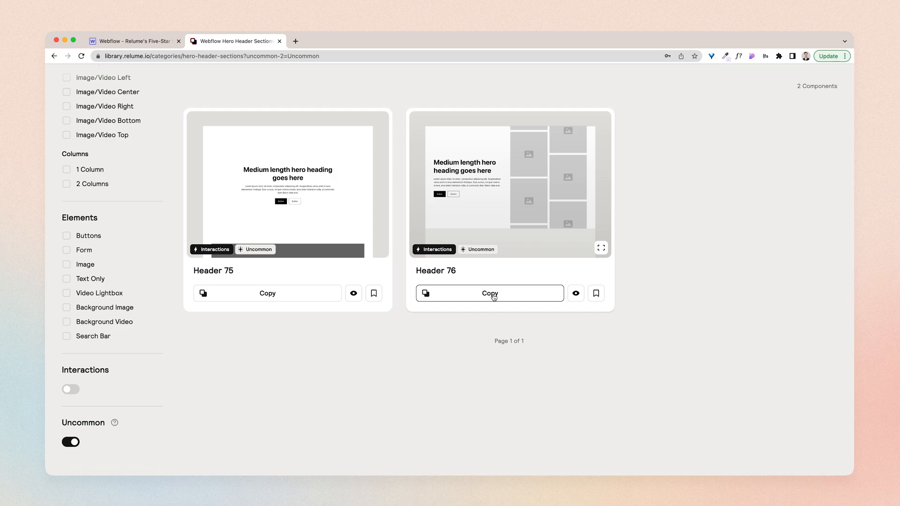
left_click(490, 292)
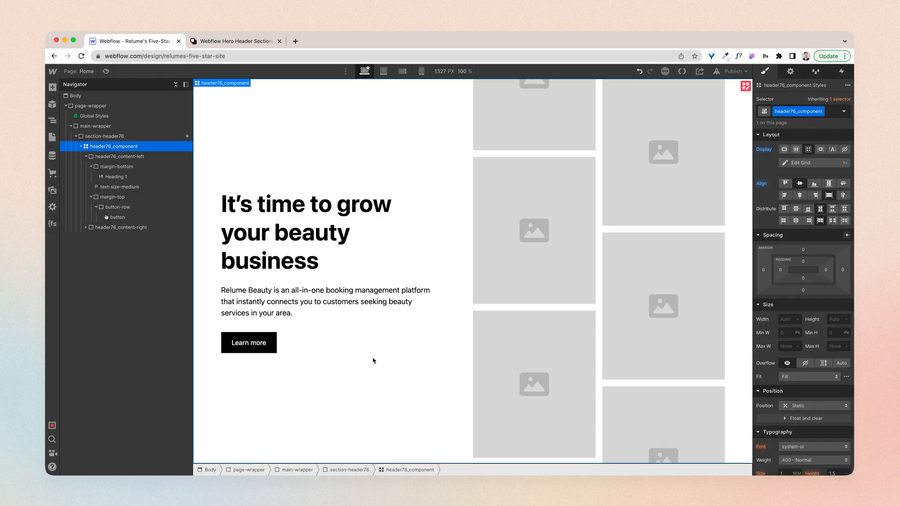
mouse_move(603, 229)
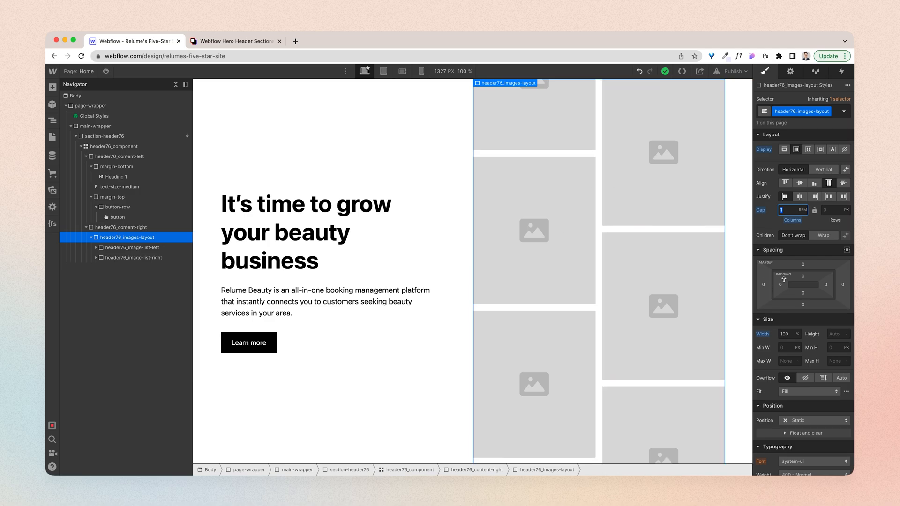
left_click(789, 209)
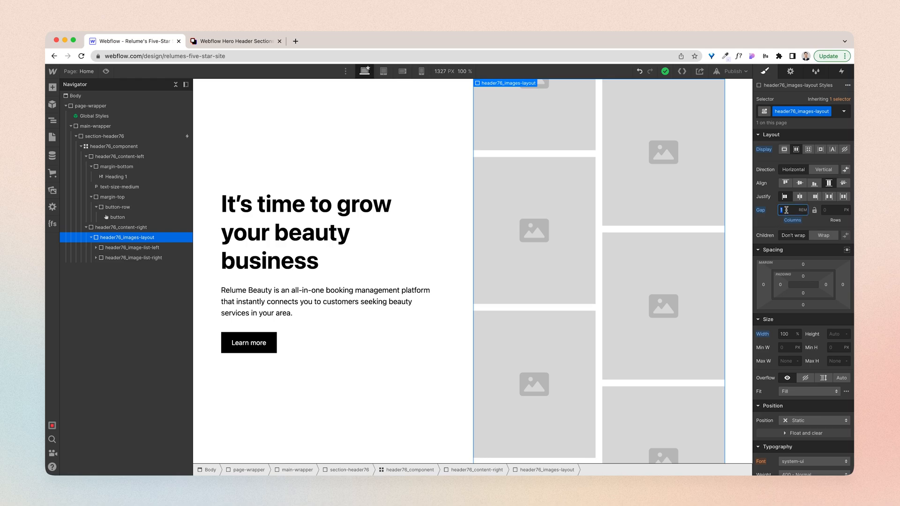
type("4")
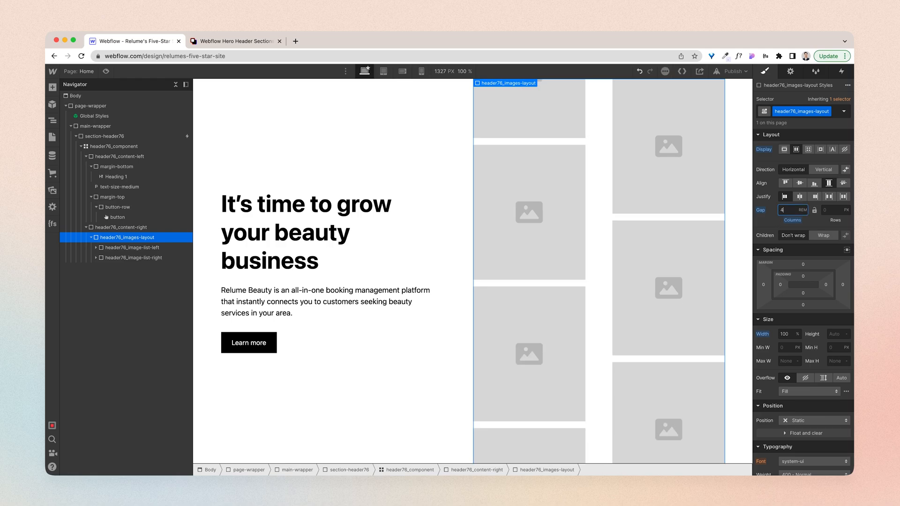
type("1")
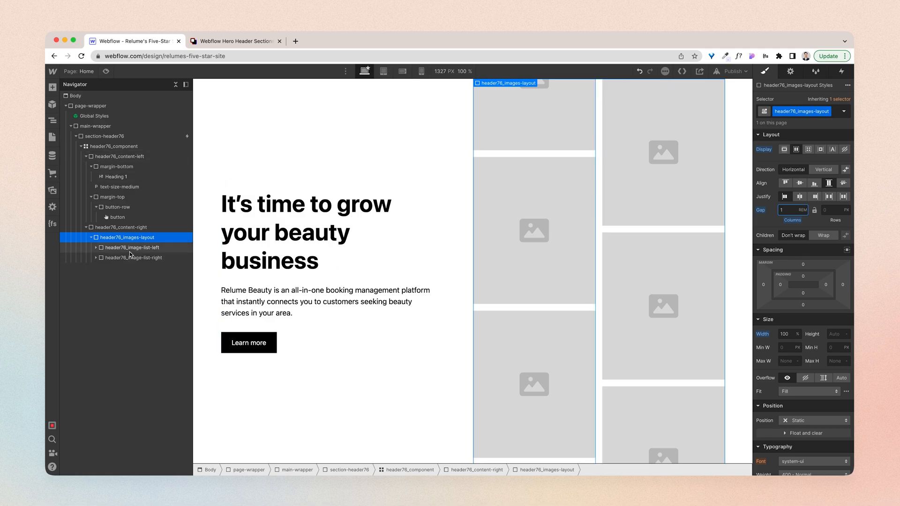
left_click(134, 248)
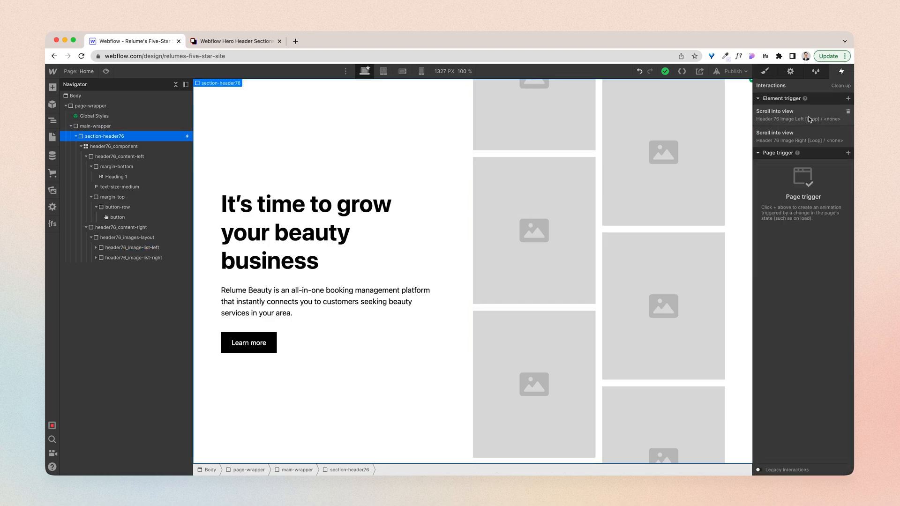
left_click(774, 112)
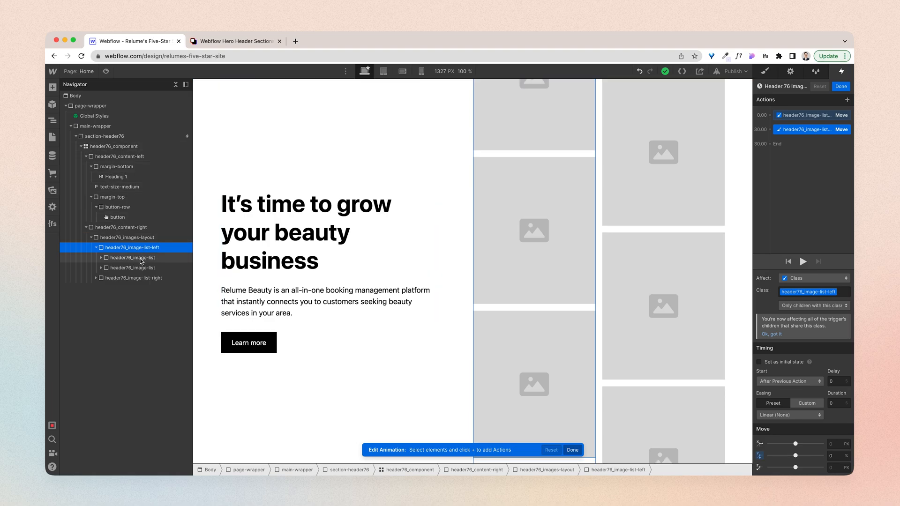
left_click(131, 257)
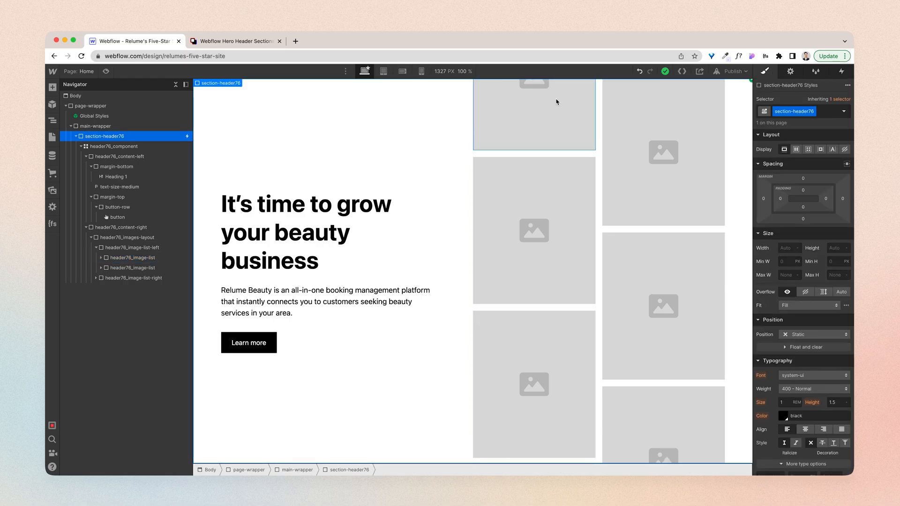
Step: Expand header76_image-list in the Navigator to reach its first image
left_click(132, 257)
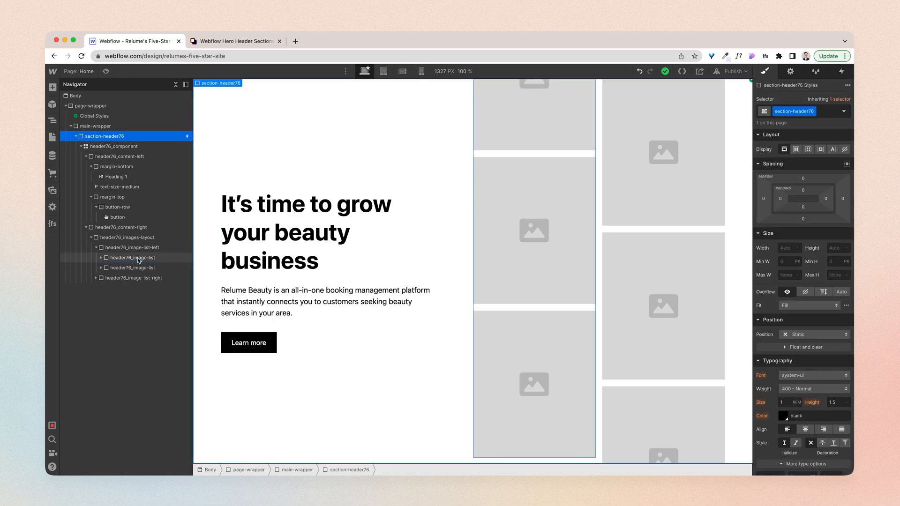
left_click(133, 257)
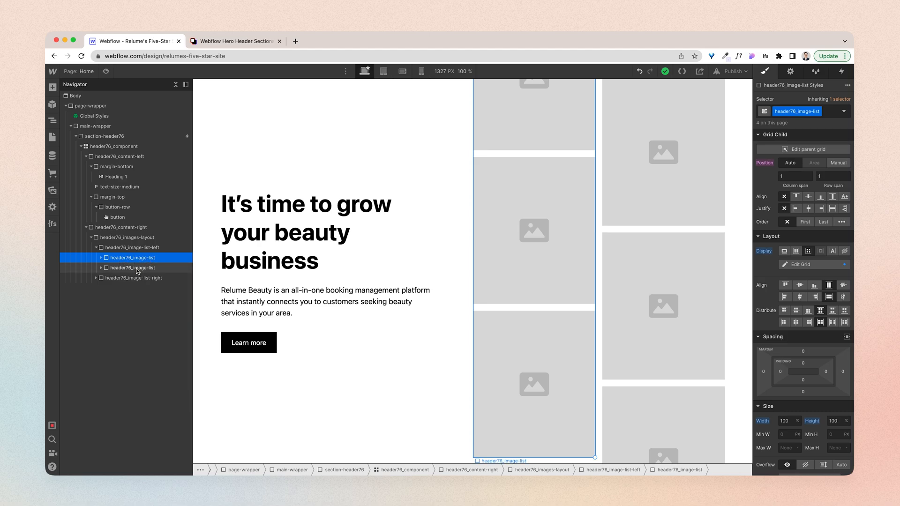
left_click(133, 267)
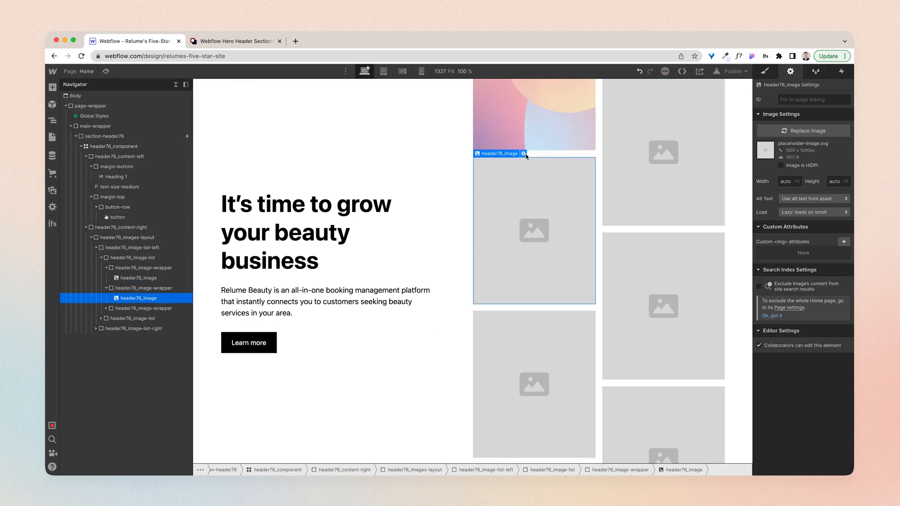
Step: Replace images in the left image lists with photos via their Image Settings
left_click(522, 153)
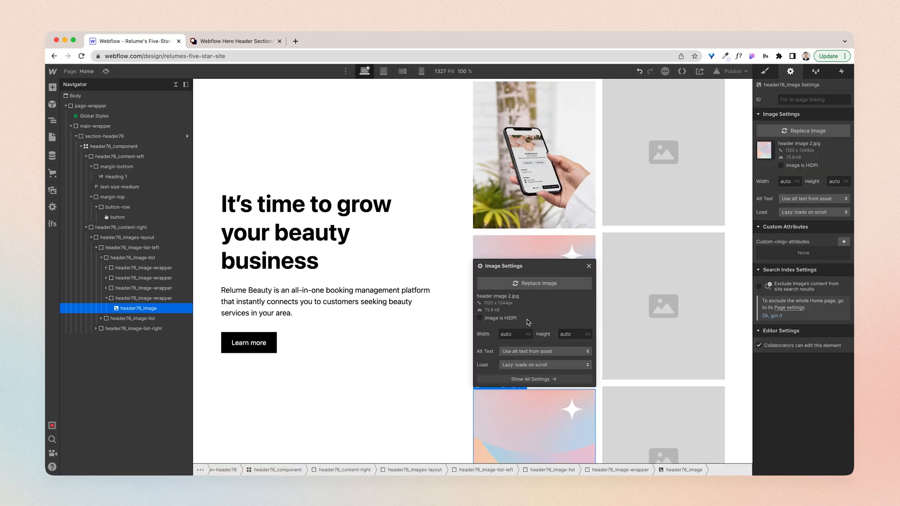
left_click(52, 190)
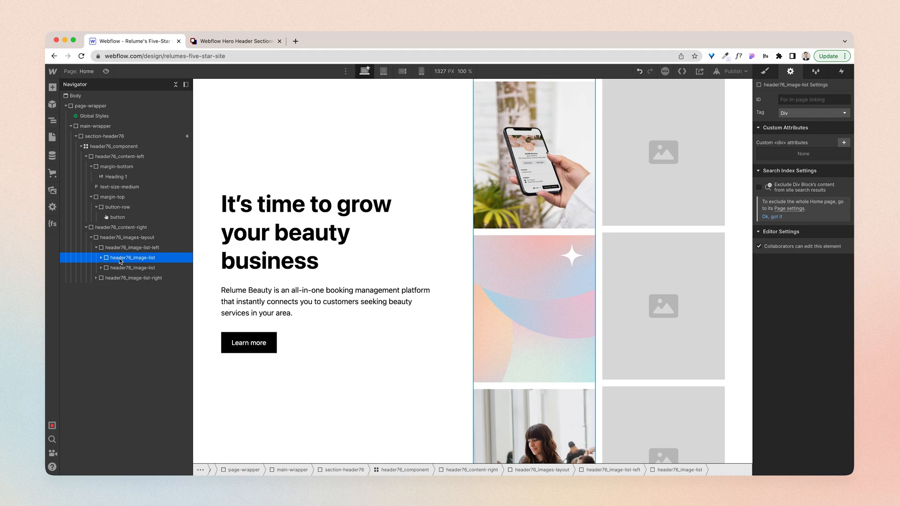
left_click(132, 267)
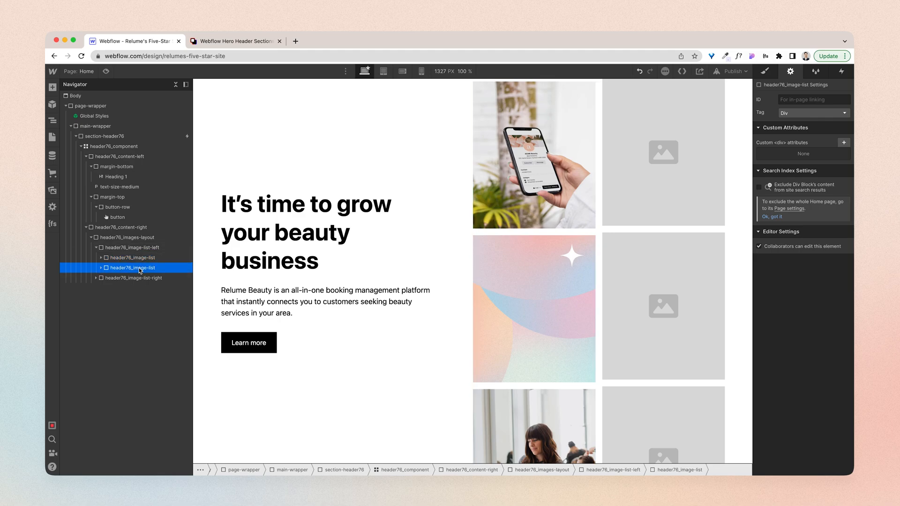
left_click(132, 257)
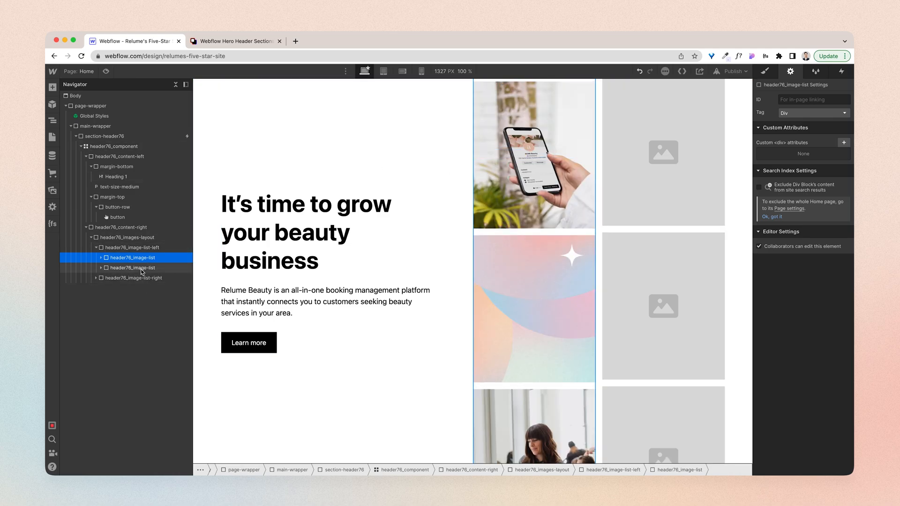
Step: Replace the right-column images with real artwork and collapse the image wrapper
left_click(663, 151)
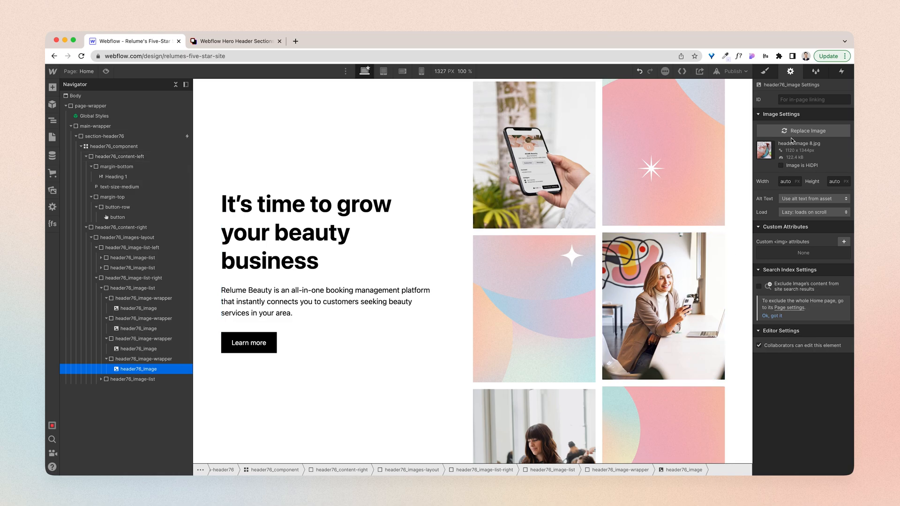
left_click(347, 233)
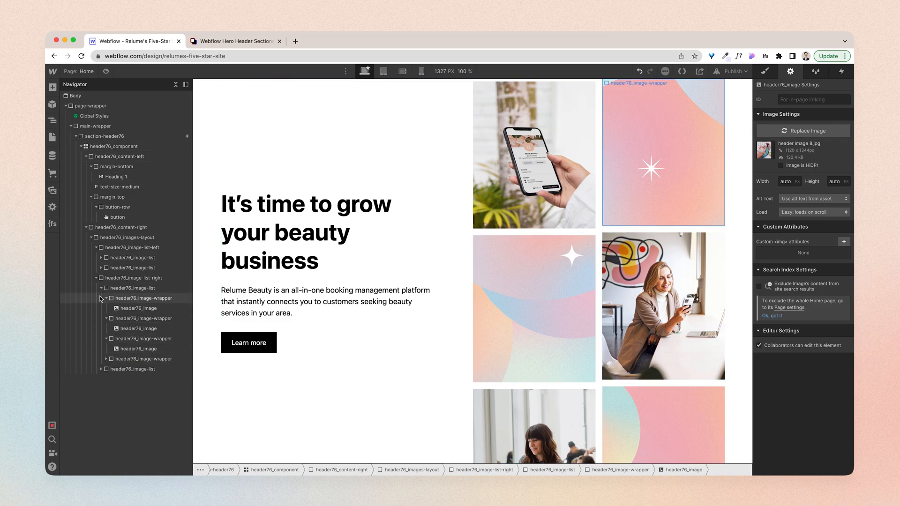
left_click(135, 287)
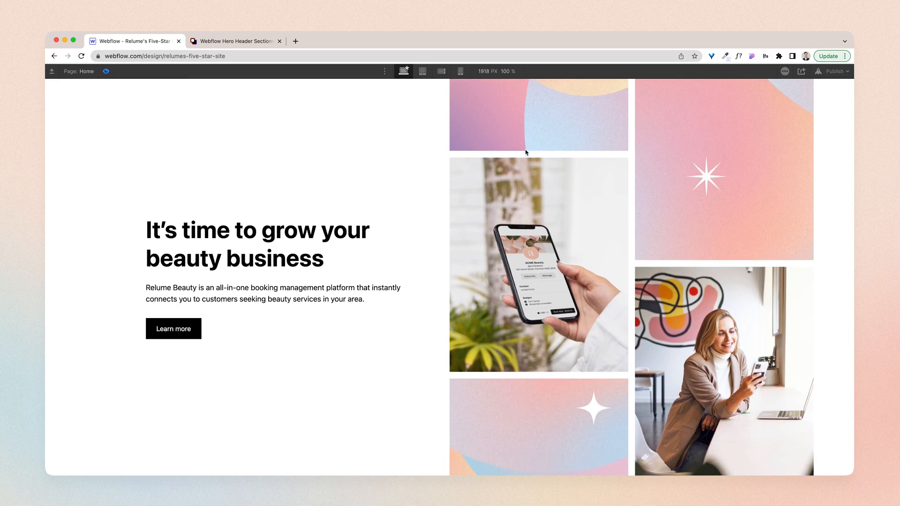
Step: Select section-header76 and show its scroll-into-view interaction triggers
scroll("down", 3)
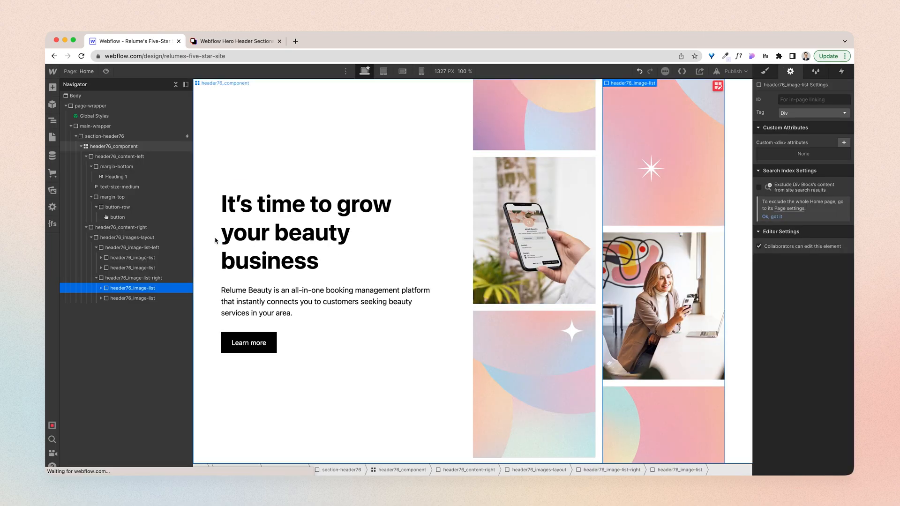
left_click(104, 136)
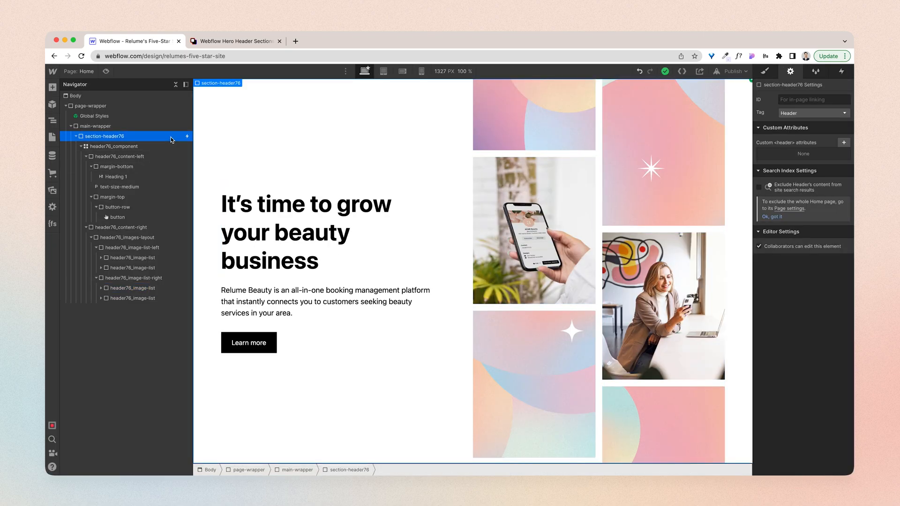
mouse_move(840, 70)
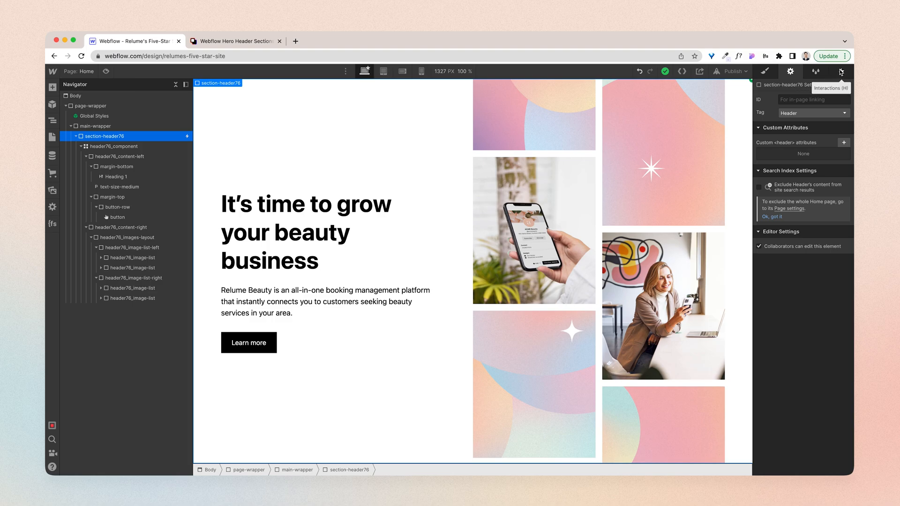
left_click(840, 71)
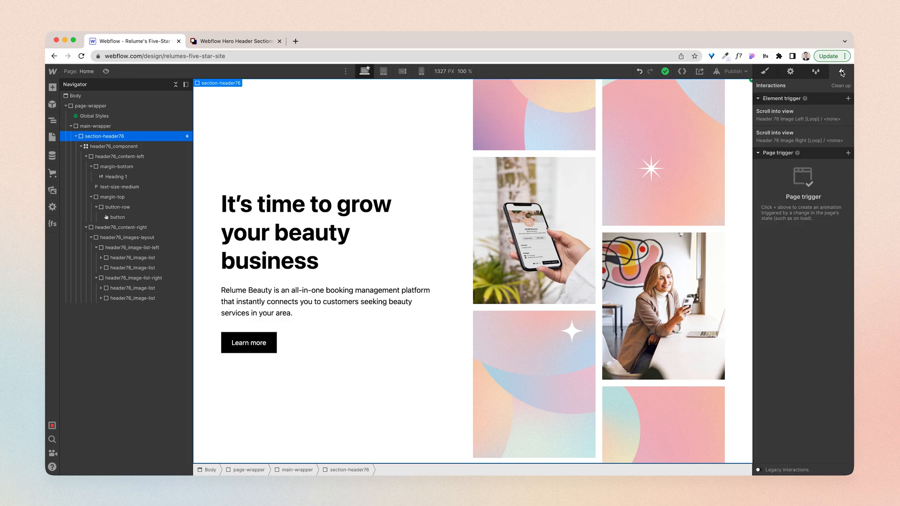
mouse_move(819, 112)
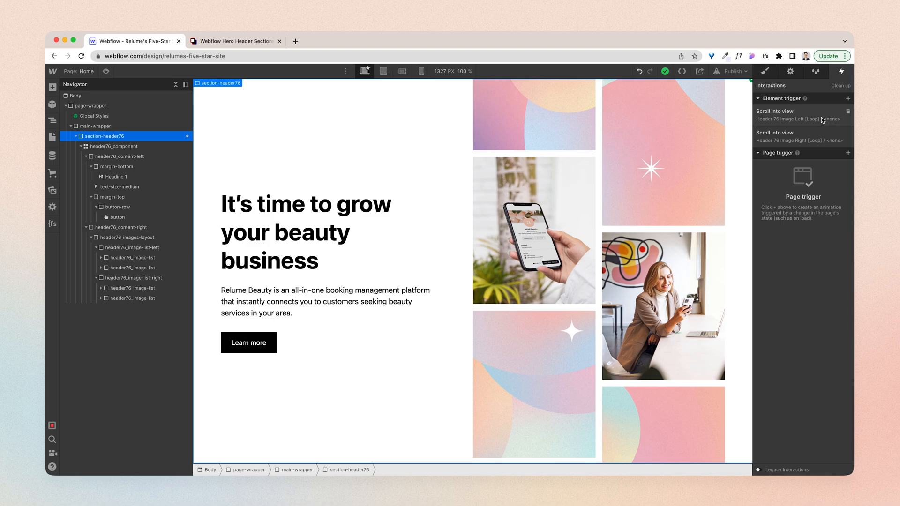
left_click(798, 110)
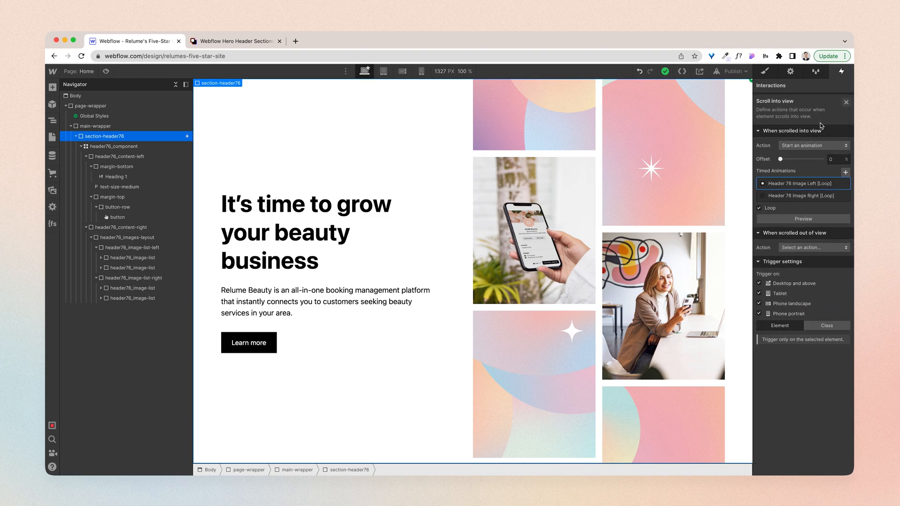
Step: Inspect the image-list loop animation's -50% move over 50 seconds linear, then save
left_click(800, 183)
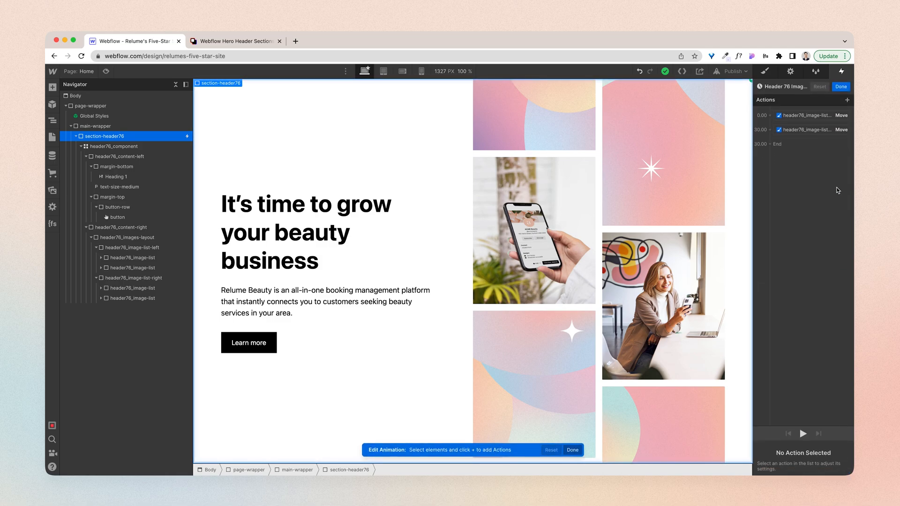
left_click(803, 114)
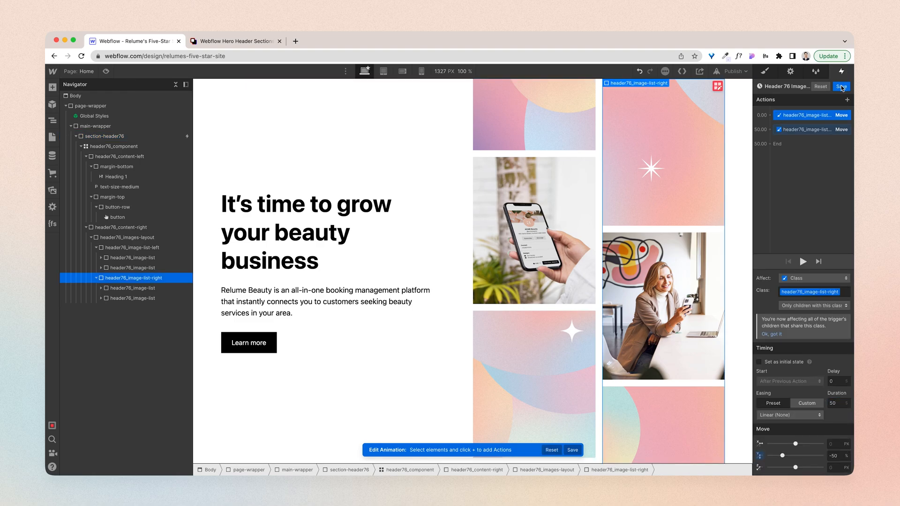
left_click(839, 86)
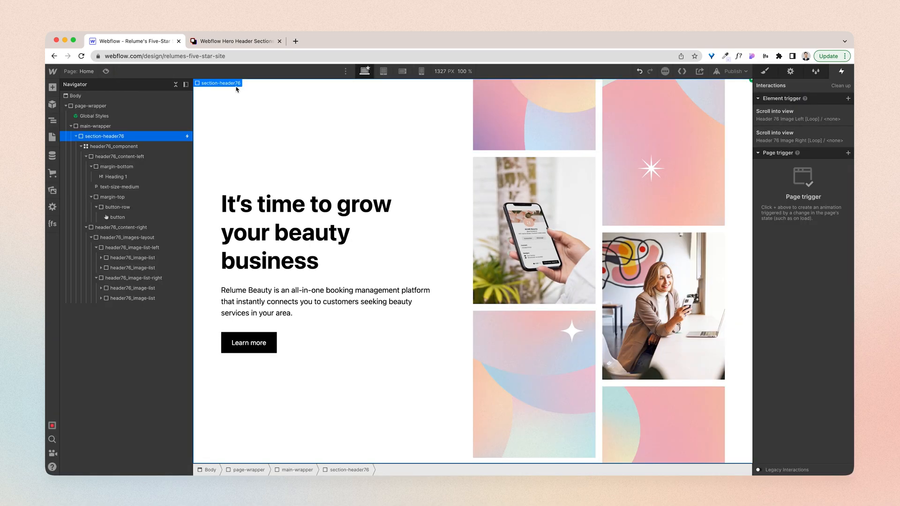
Step: Select header76_image-list and show its Style panel settings
left_click(663, 153)
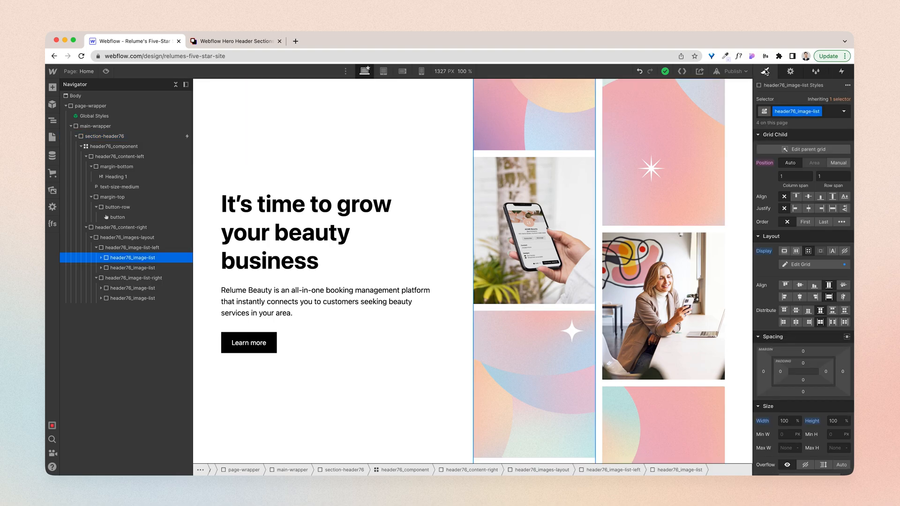
left_click(800, 264)
type("#f5f1ed")
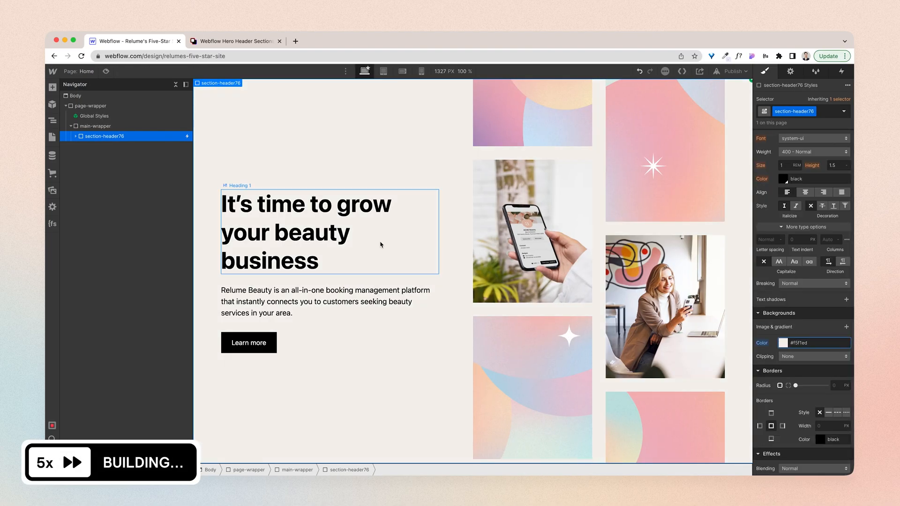
Step: Style Heading 1 in Graphik Medium #58585e, underline 'grow', and grey the paragraph
left_click(75, 96)
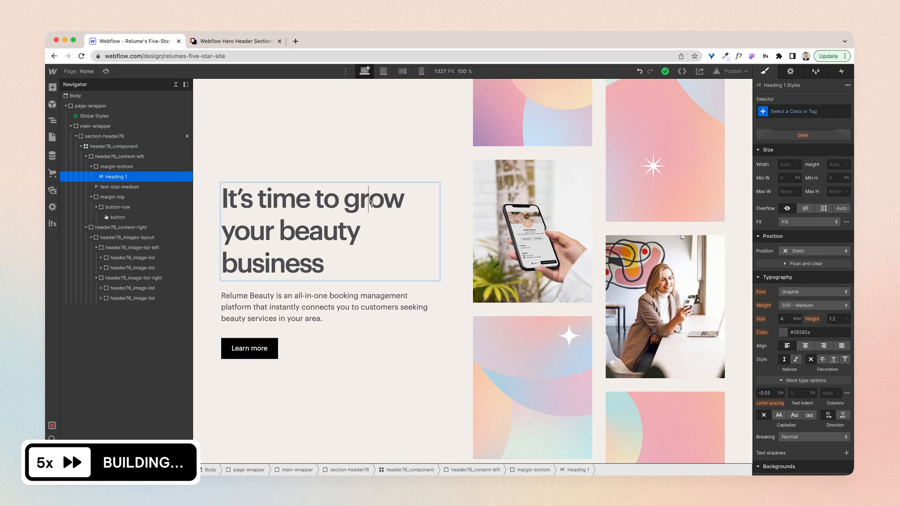
double_click(377, 198)
type("-0.75")
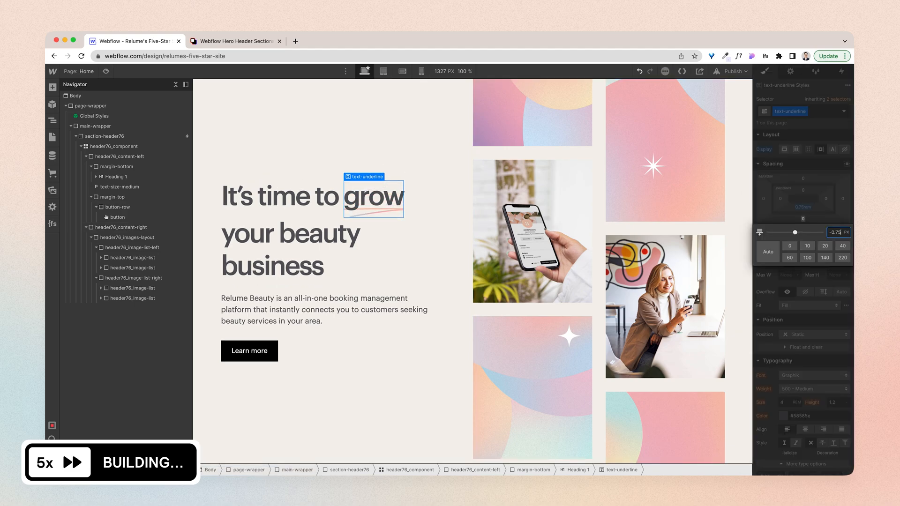
left_click(315, 307)
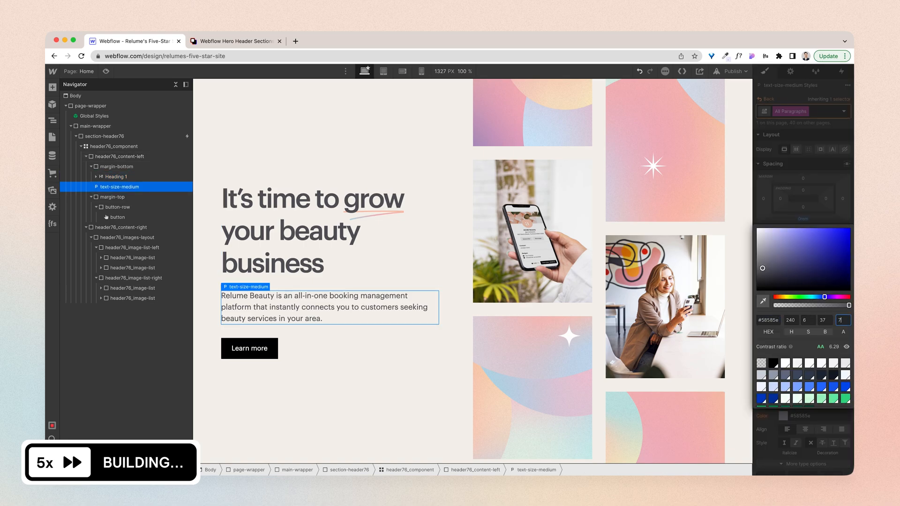
left_click(249, 349)
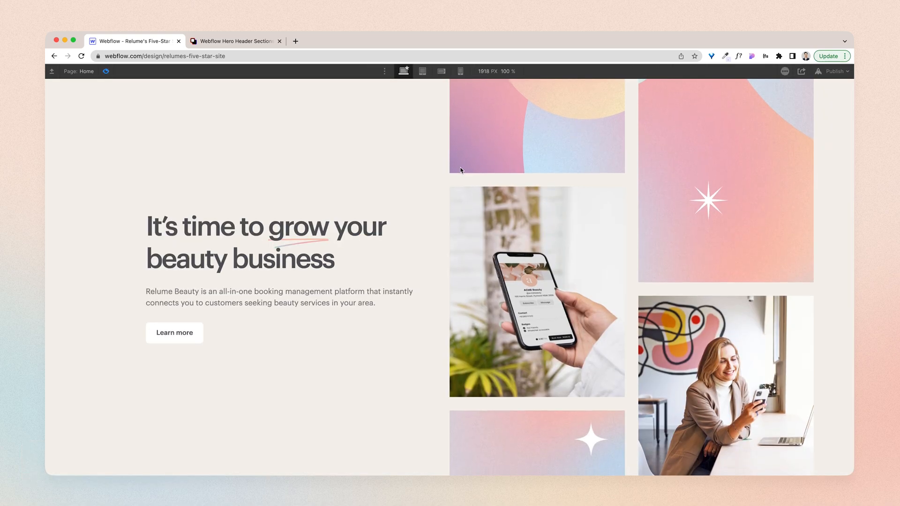
Step: Preview the hero at the Mobile Landscape breakpoint with text stacked above the grid
scroll("down", 3)
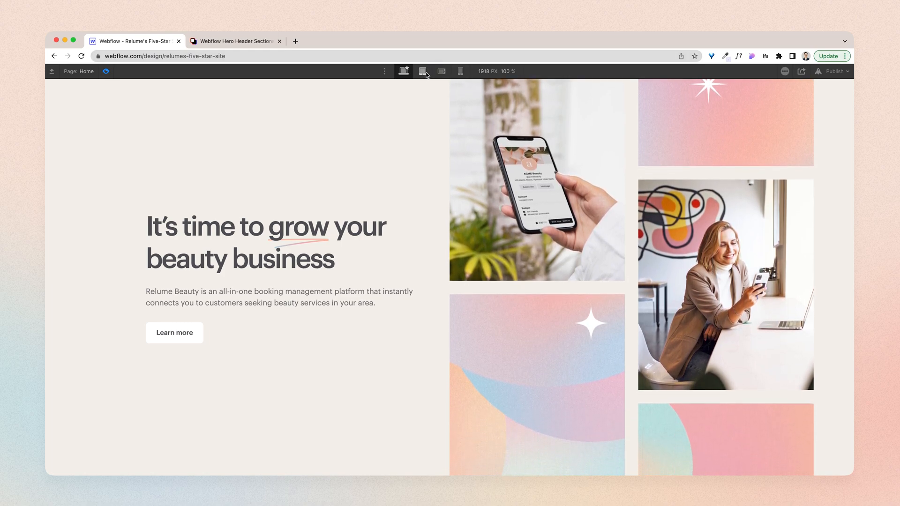
left_click(459, 70)
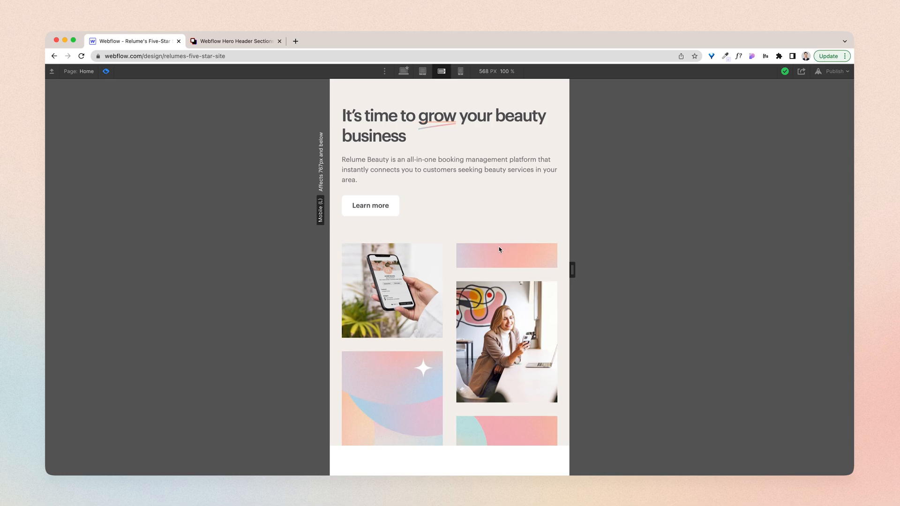